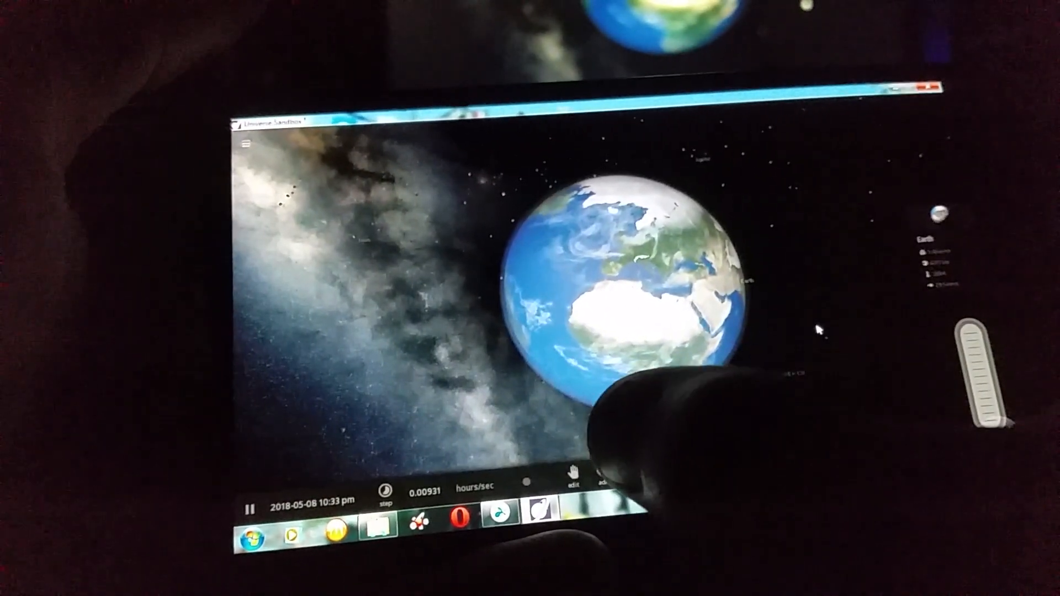
- Bring up the Add catalogue of objects to place around Earth
{"action": "left_click", "coordinate": [593, 474]}
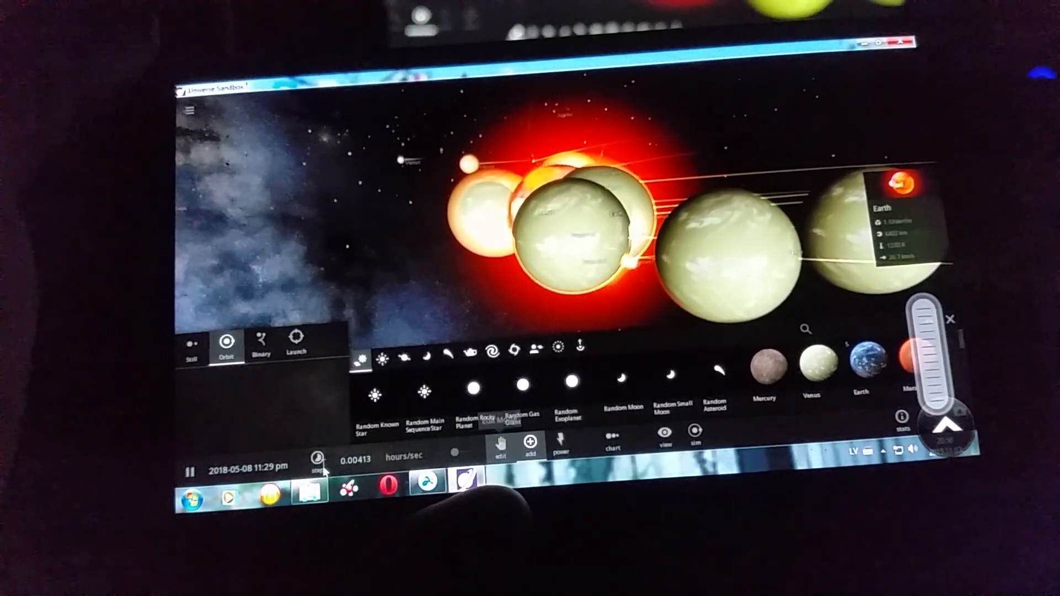
- Set the simulation speed unit to months/sec and show the time-step settings
{"action": "left_click", "coordinate": [403, 460]}
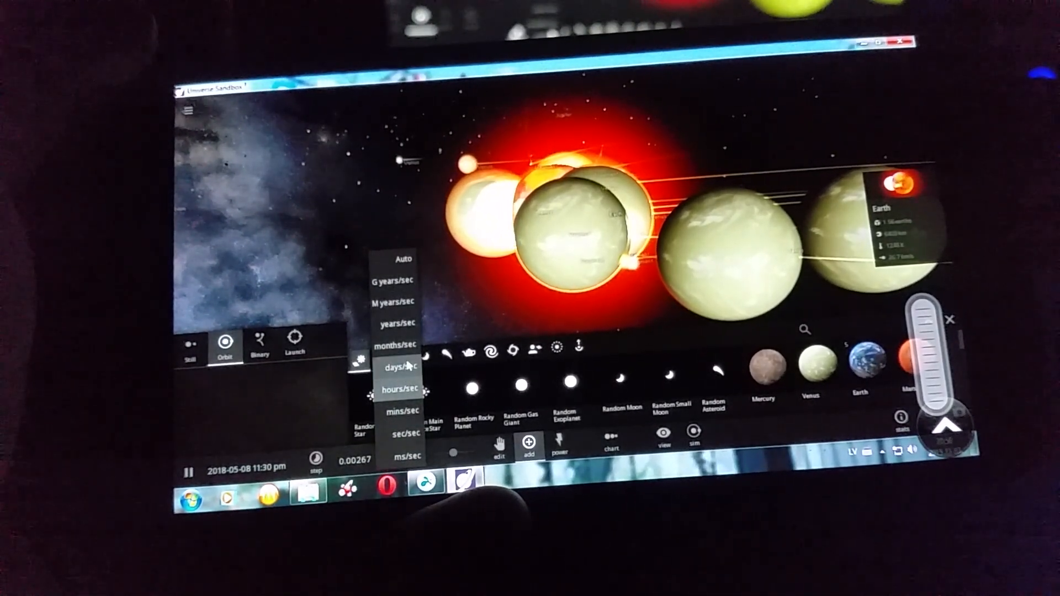
{"action": "left_click", "coordinate": [403, 344]}
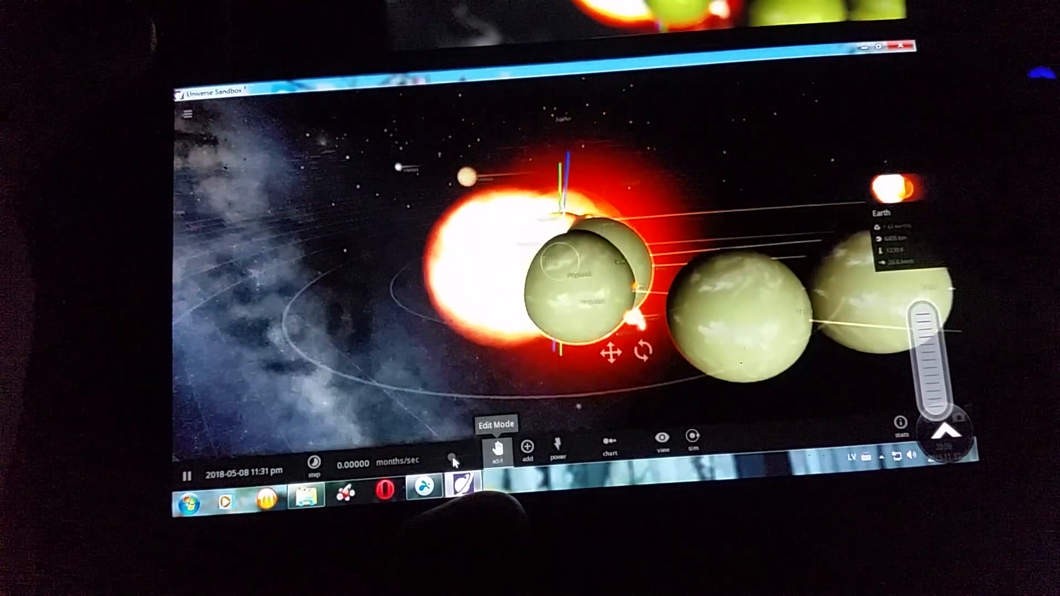
{"action": "left_click", "coordinate": [313, 463]}
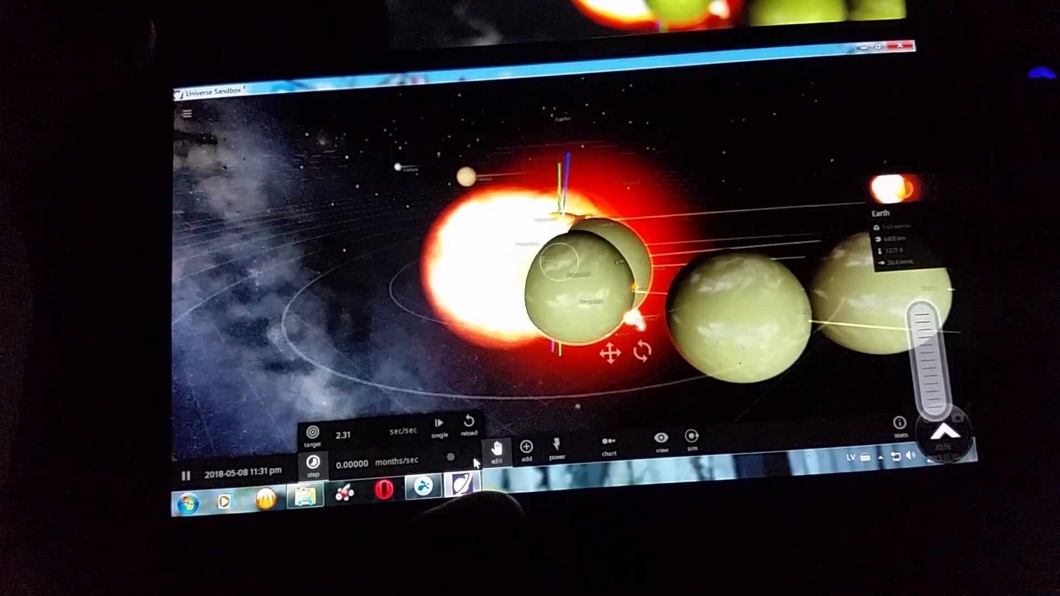